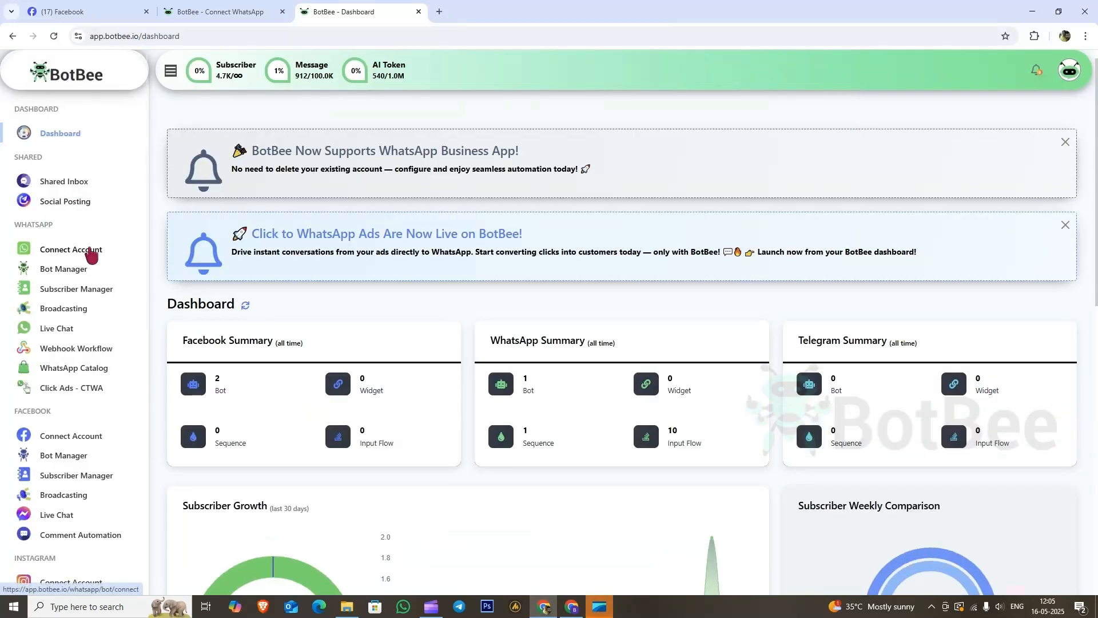
left_click(70, 249)
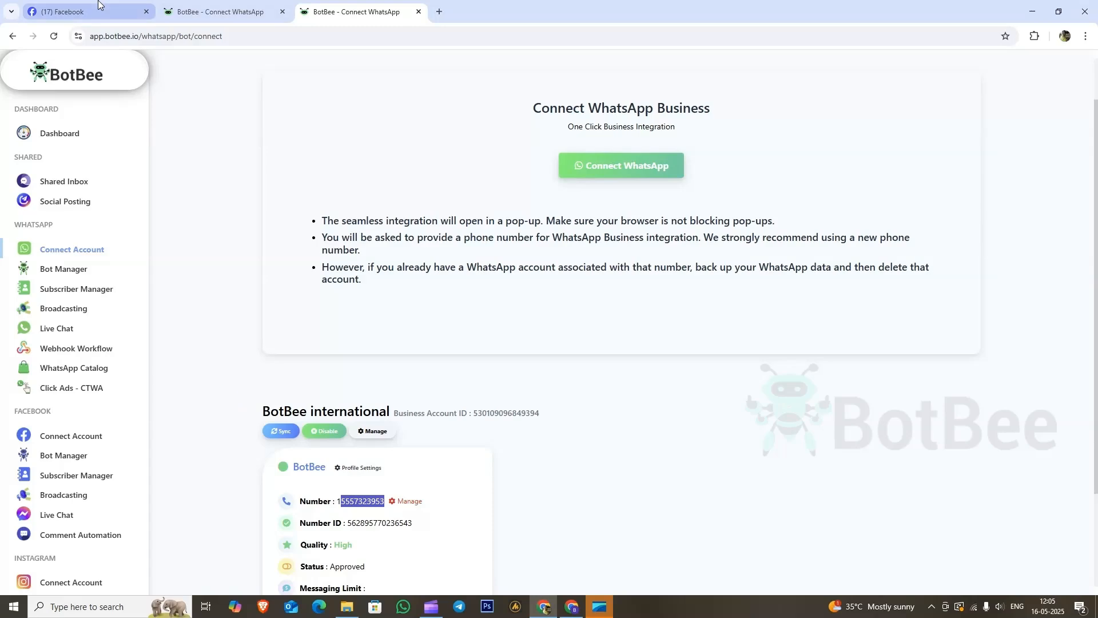
left_click(84, 11)
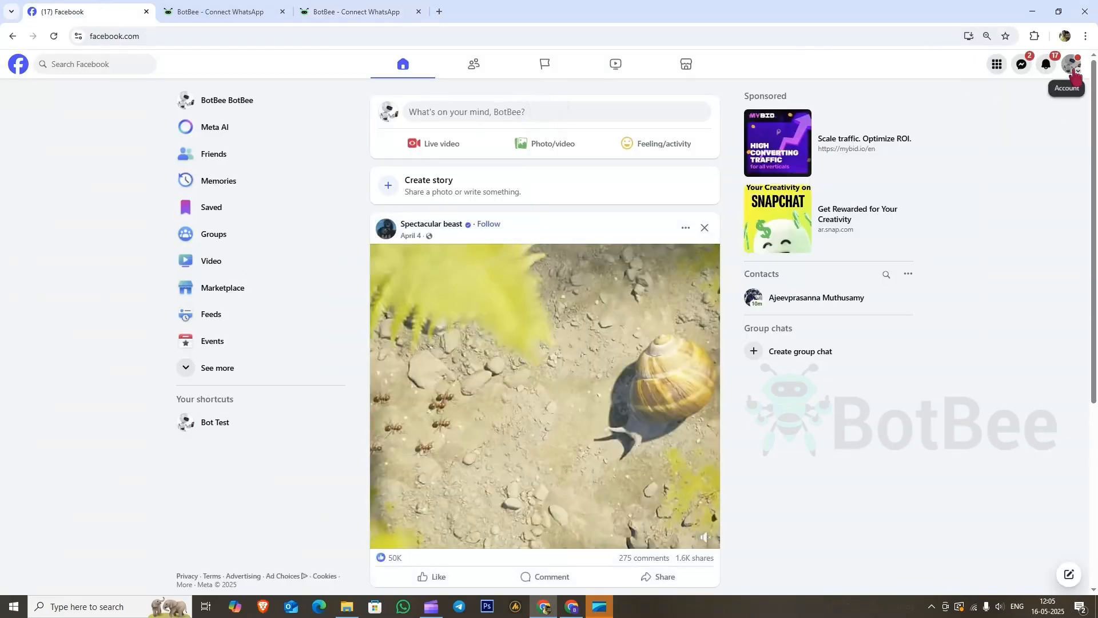
Switch Facebook to the Bot Test page profile and open its Settings & privacy page.
left_click(1073, 63)
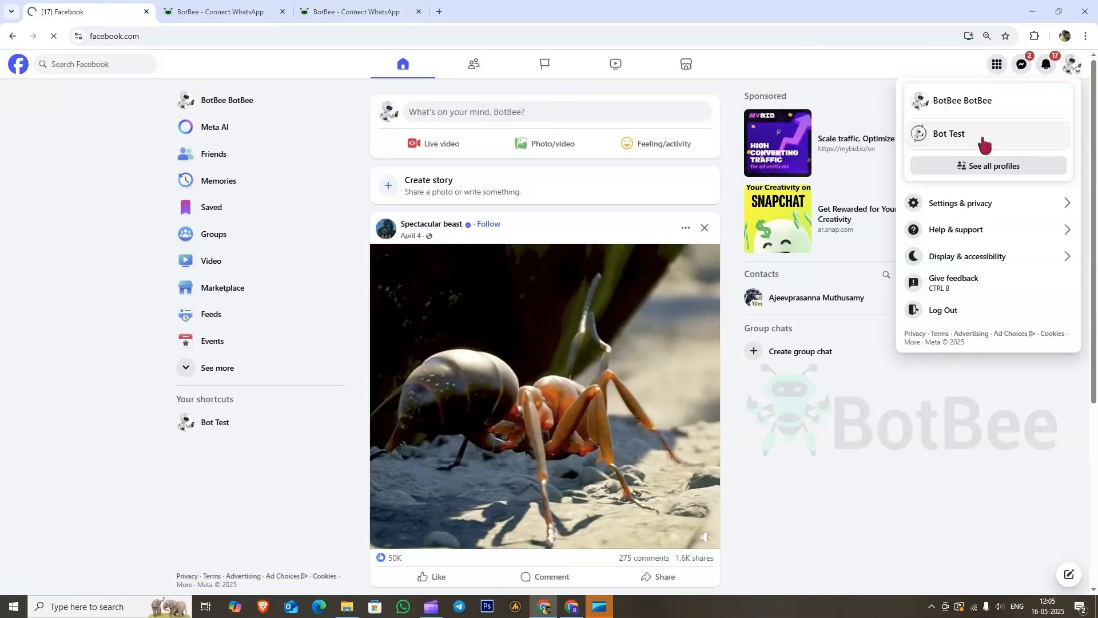
left_click(949, 133)
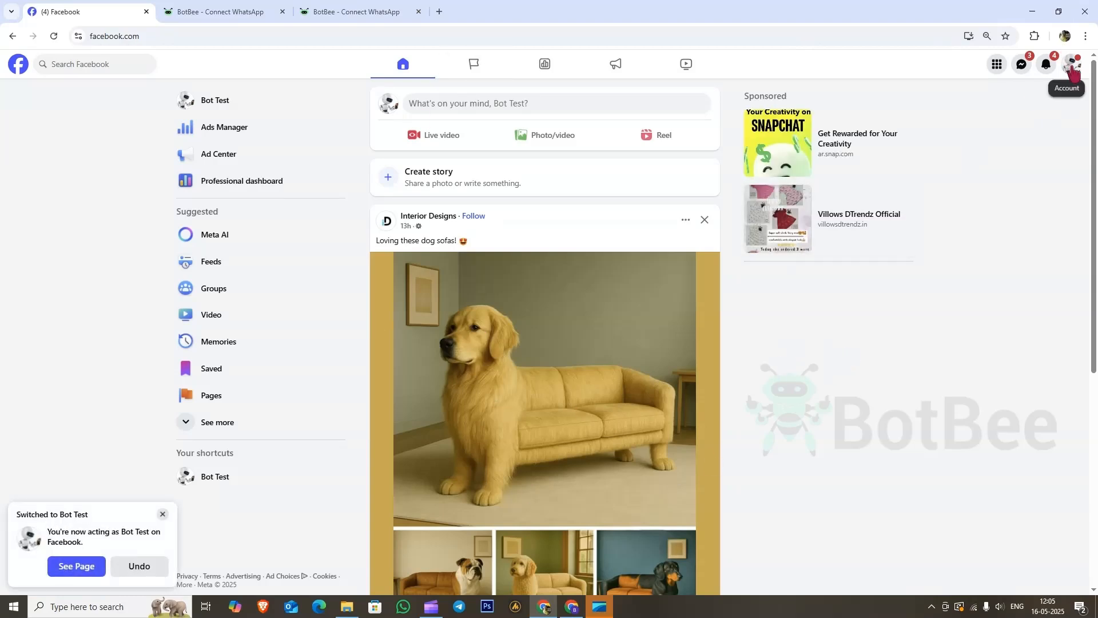
left_click(1074, 63)
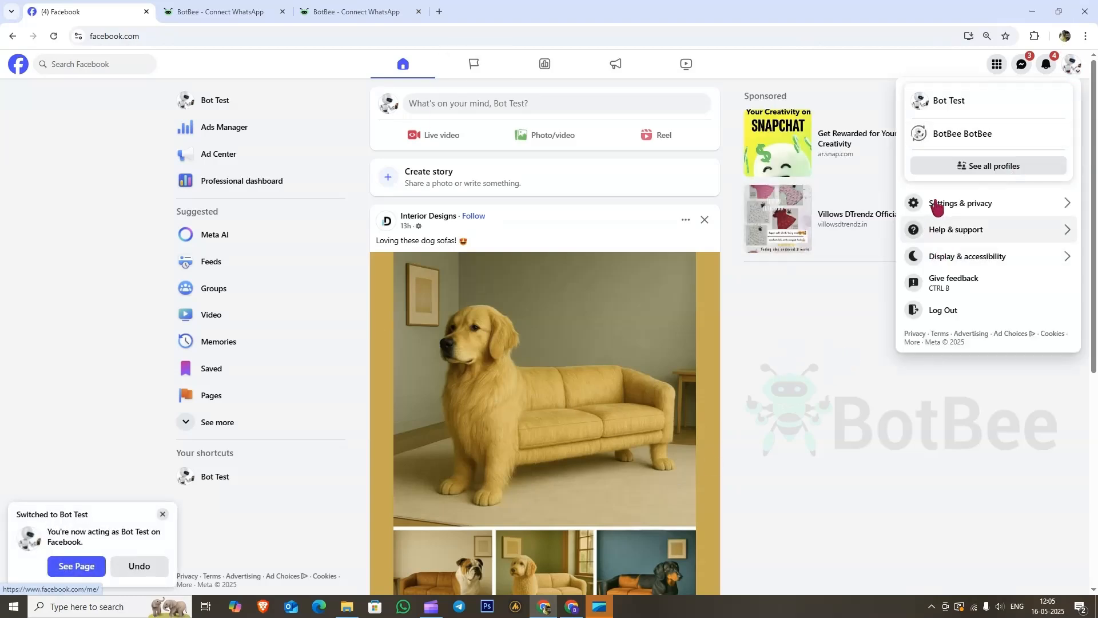
mouse_move(960, 210)
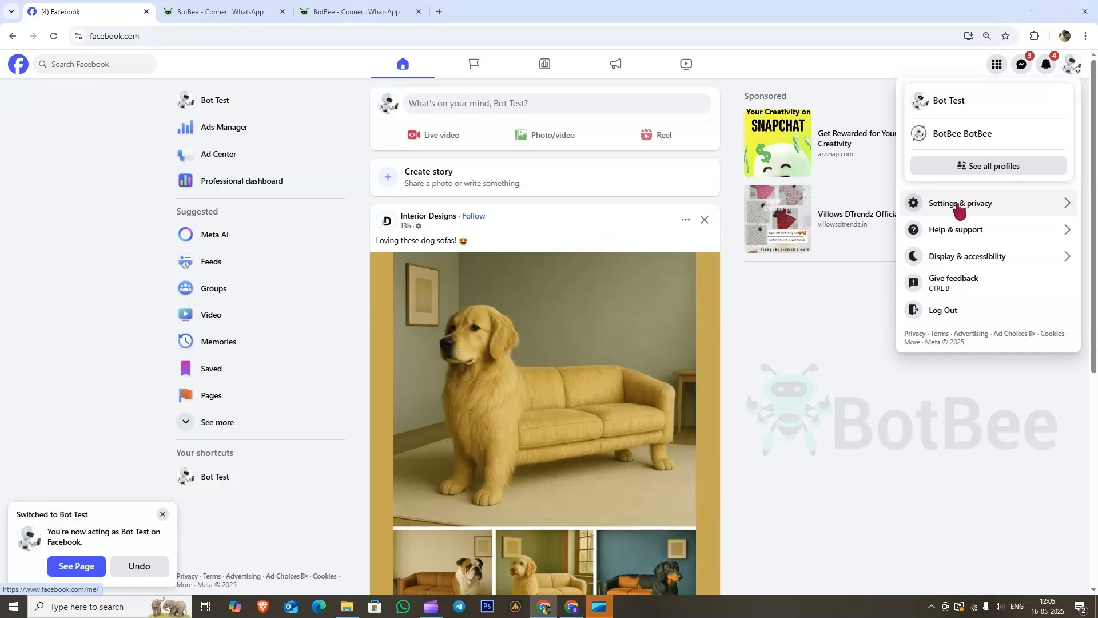
left_click(960, 203)
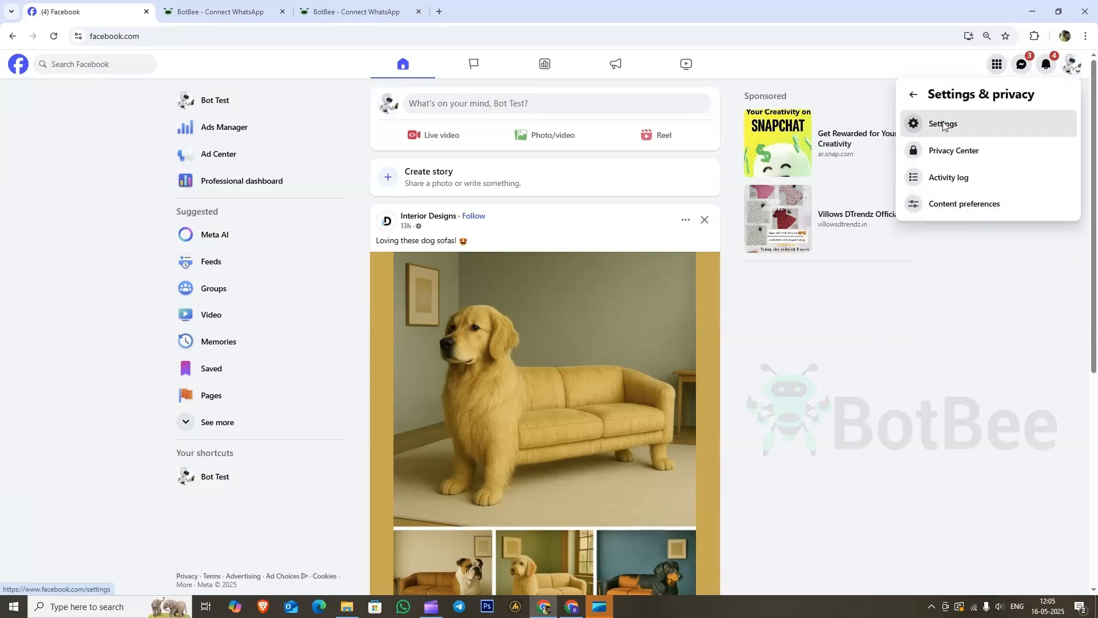
left_click(944, 124)
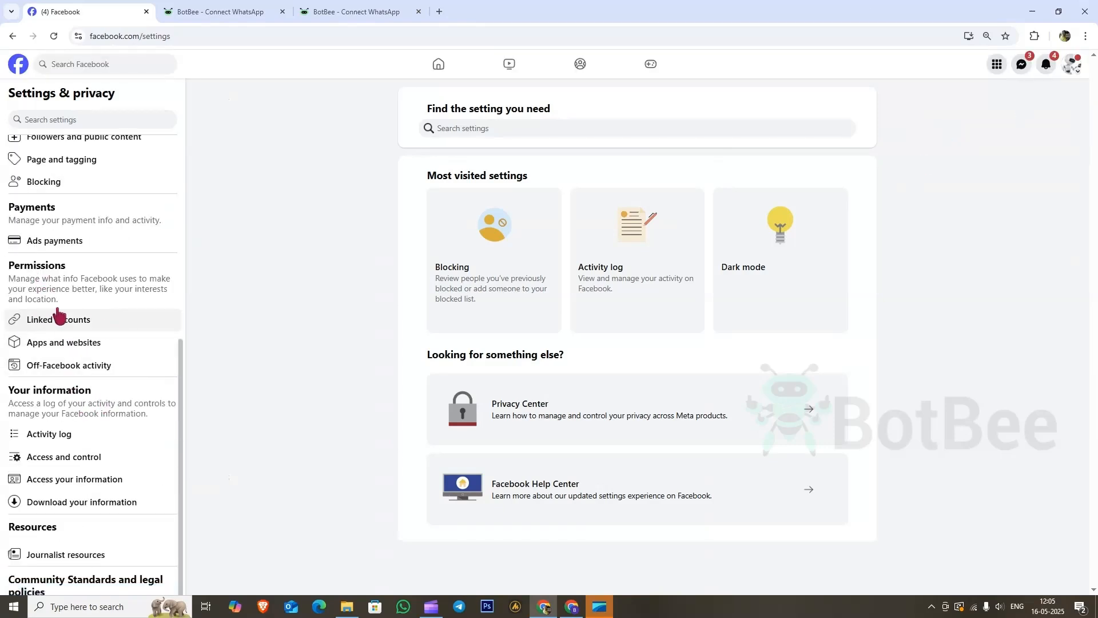
Open Linked accounts under Permissions to reach the WhatsApp number form.
left_click(59, 322)
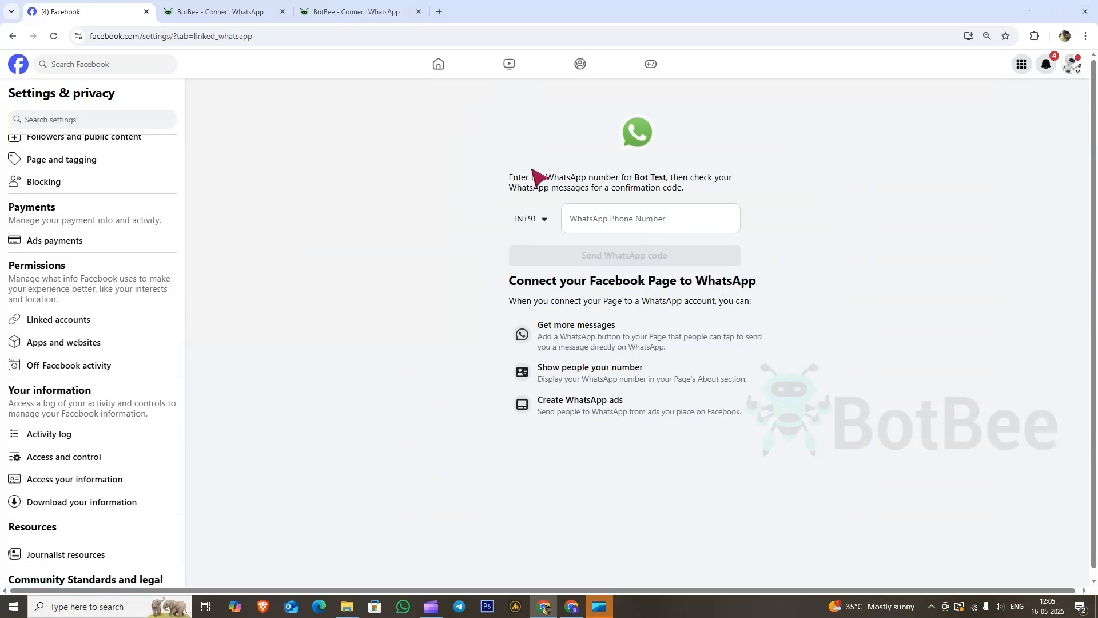
left_click(530, 219)
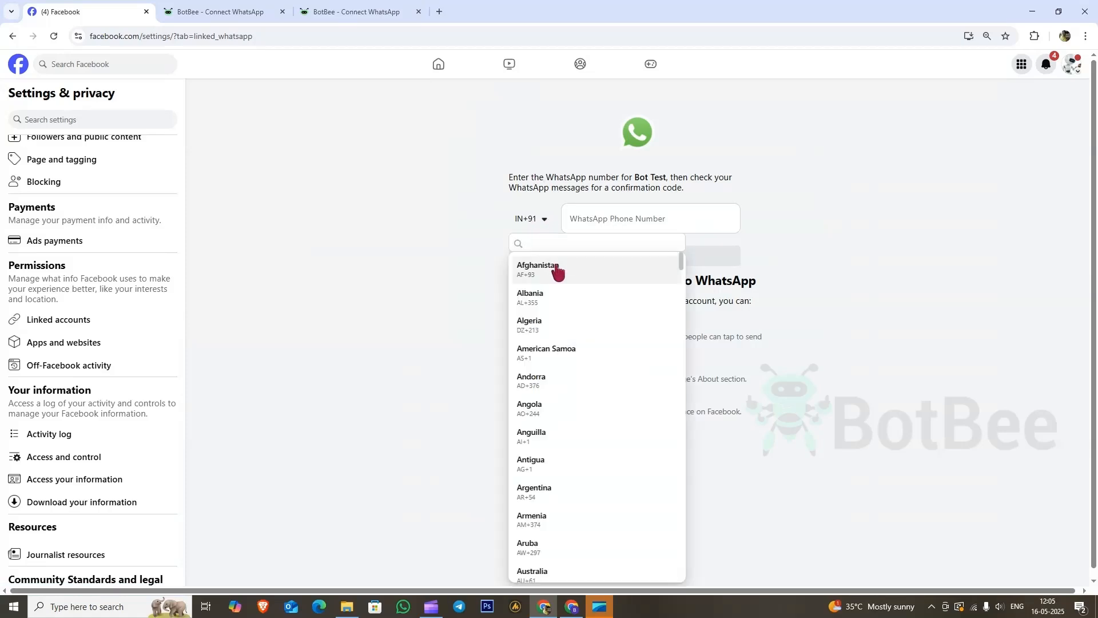
type("u")
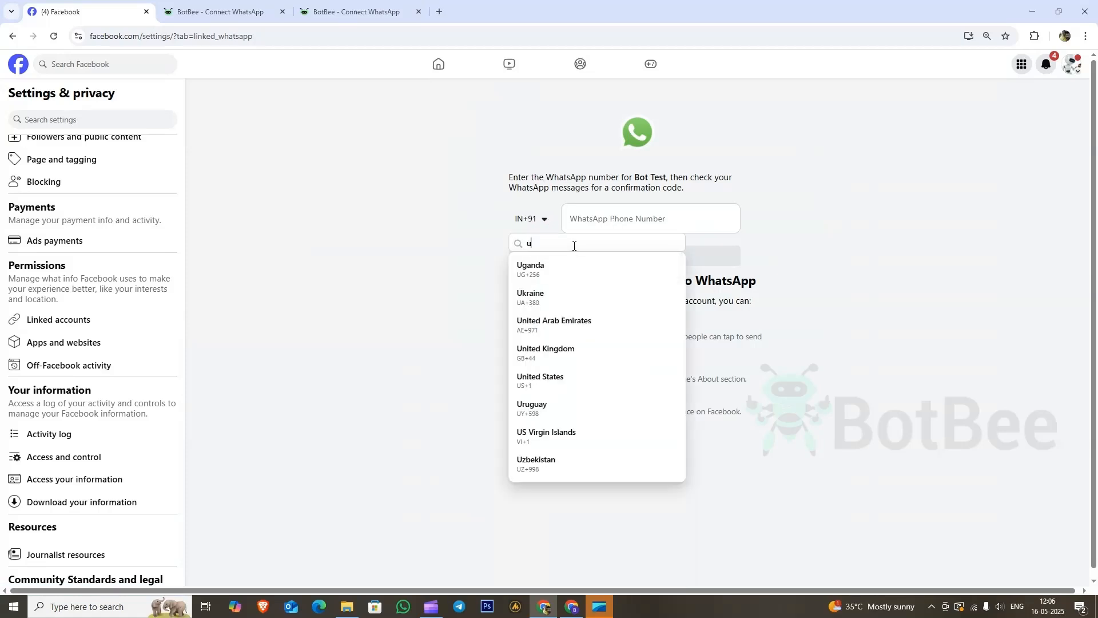
left_click(546, 436)
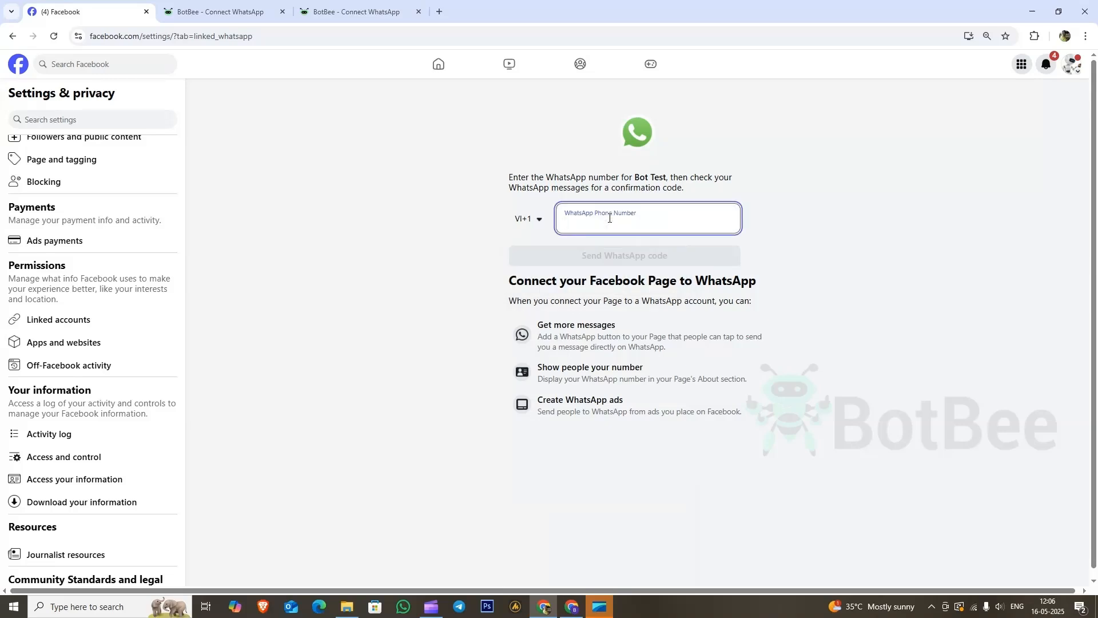
type("5557323953")
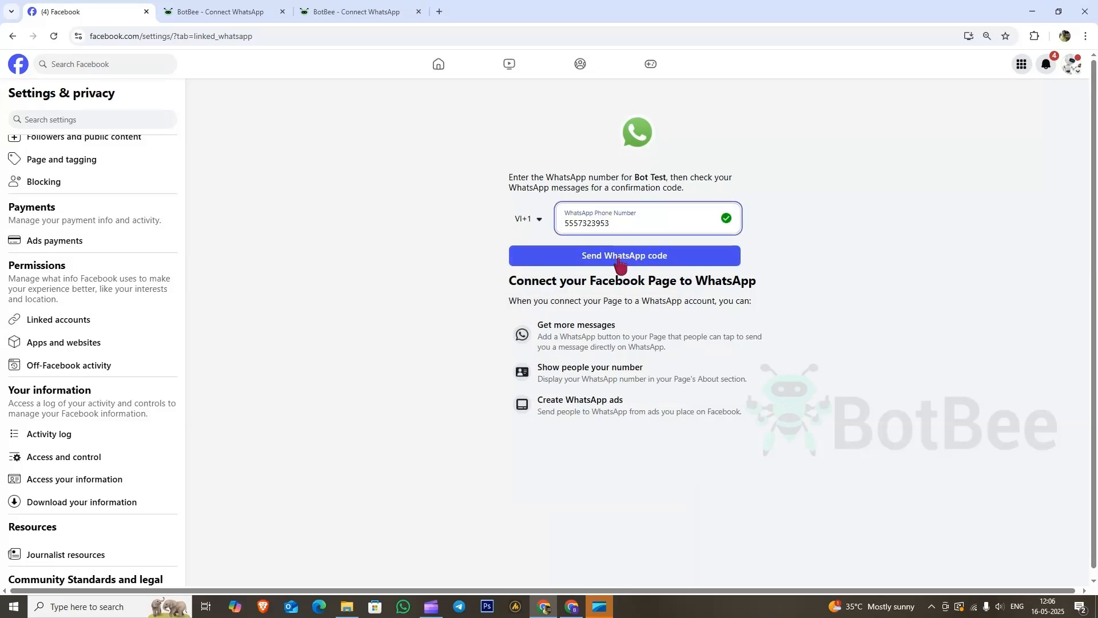
left_click(624, 255)
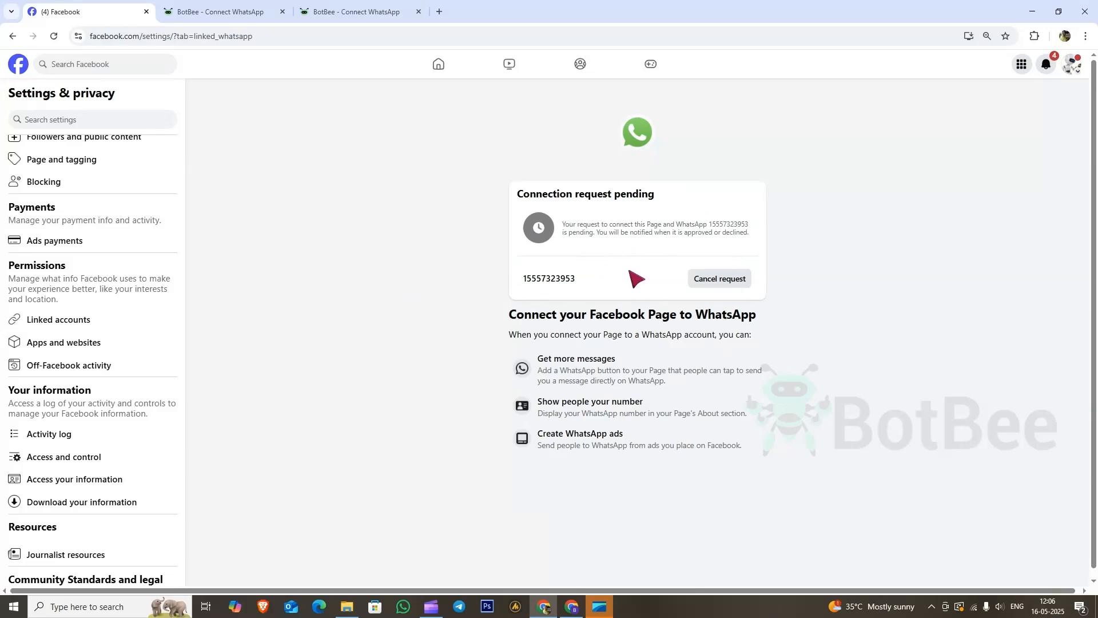
mouse_move(621, 198)
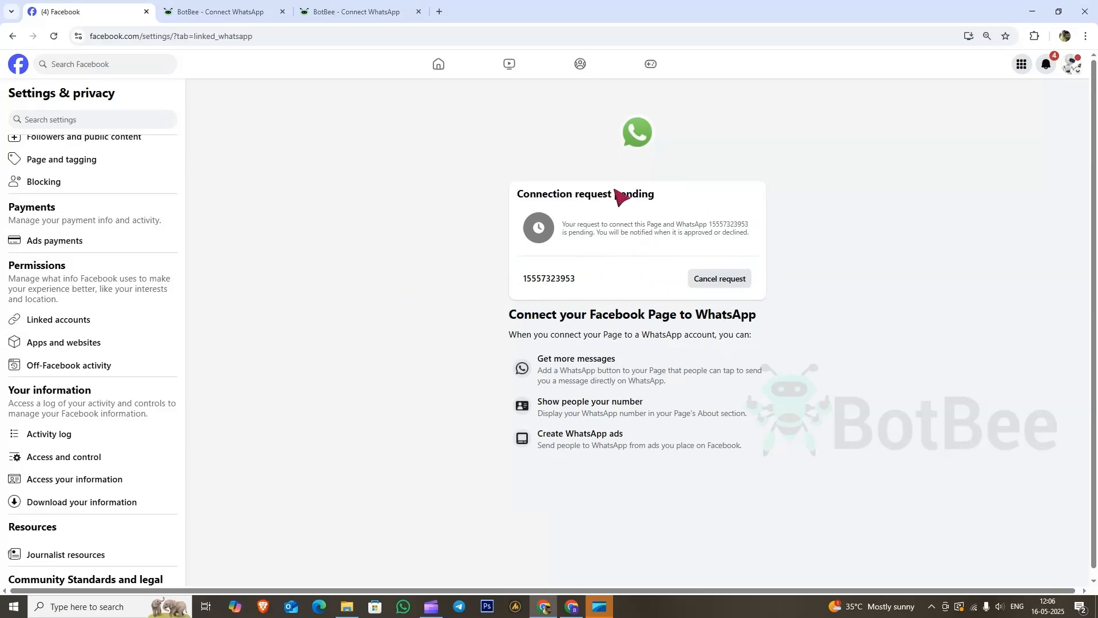
left_click(218, 12)
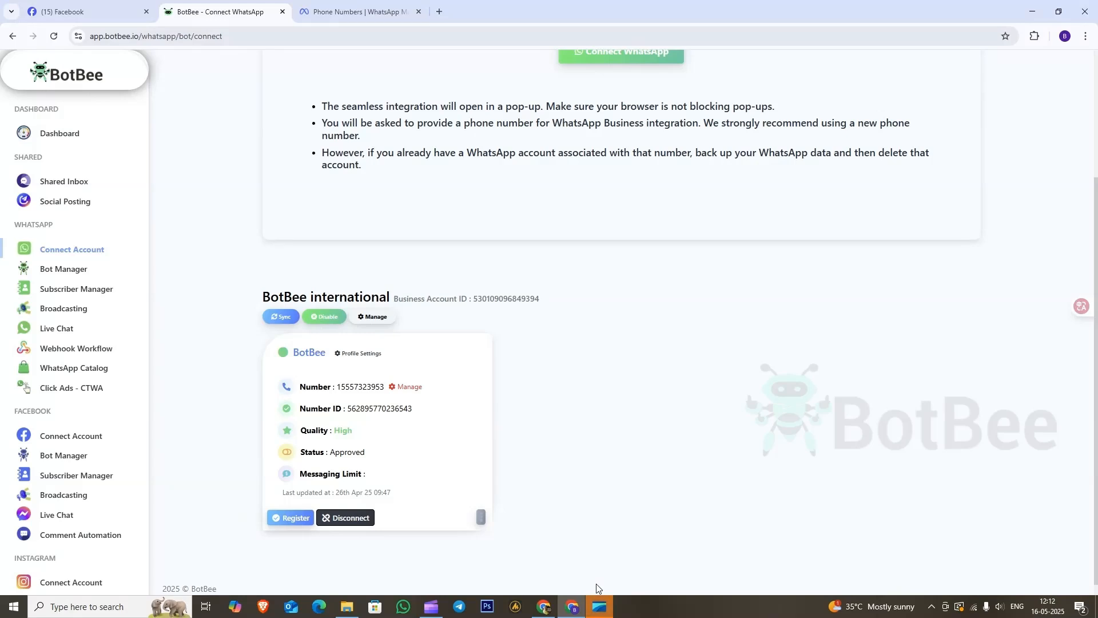
mouse_move(452, 328)
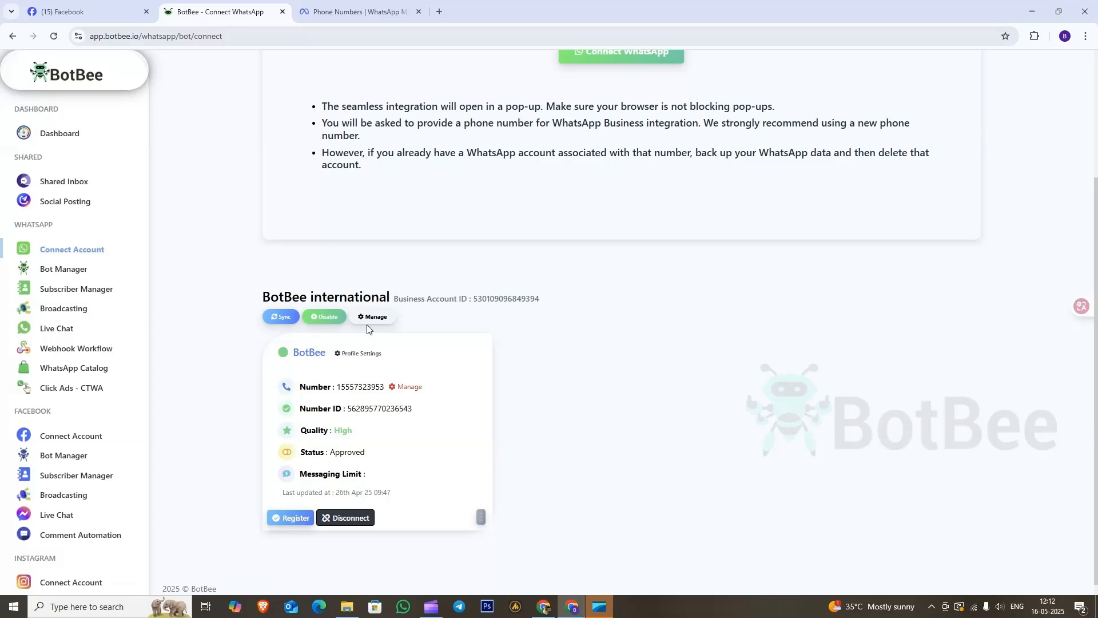
mouse_move(373, 316)
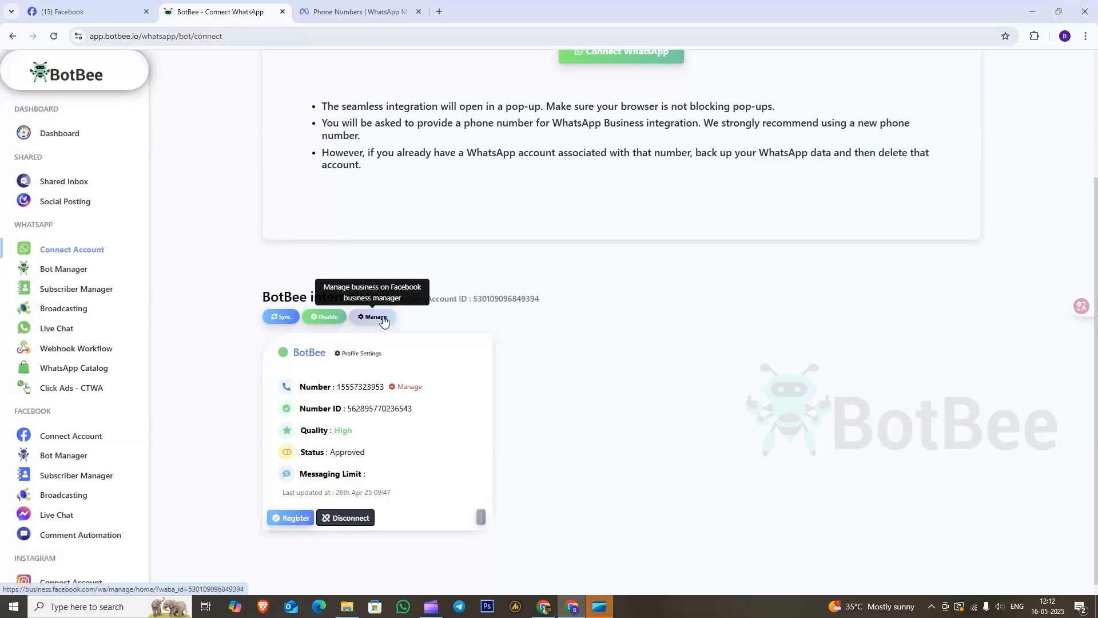
Open BotBee international in WhatsApp Manager via its Manage button.
left_click(371, 316)
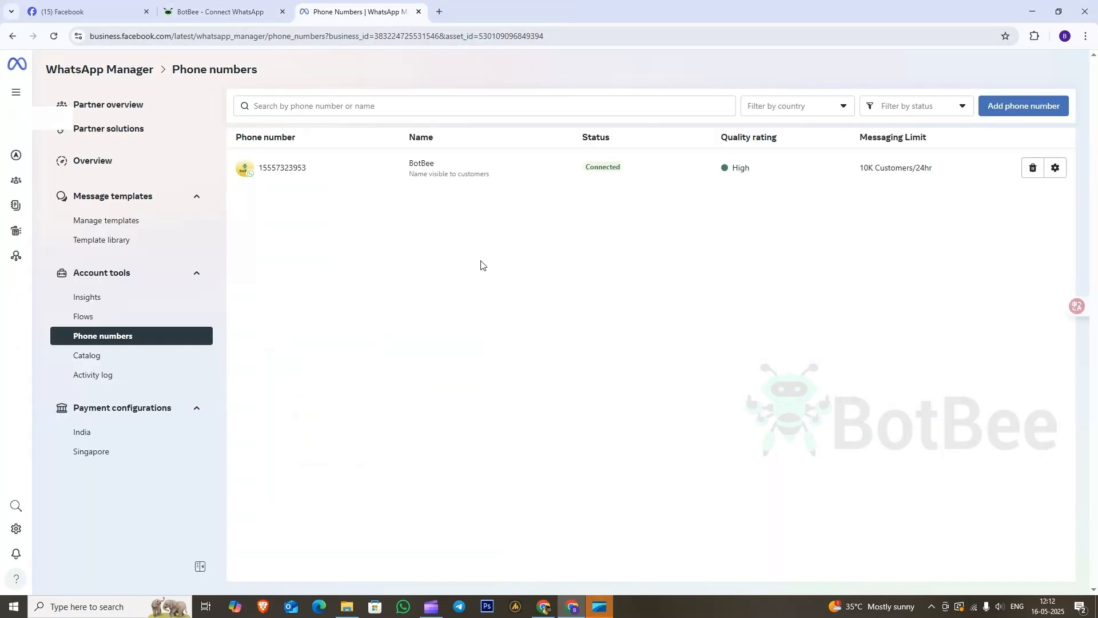
mouse_move(103, 336)
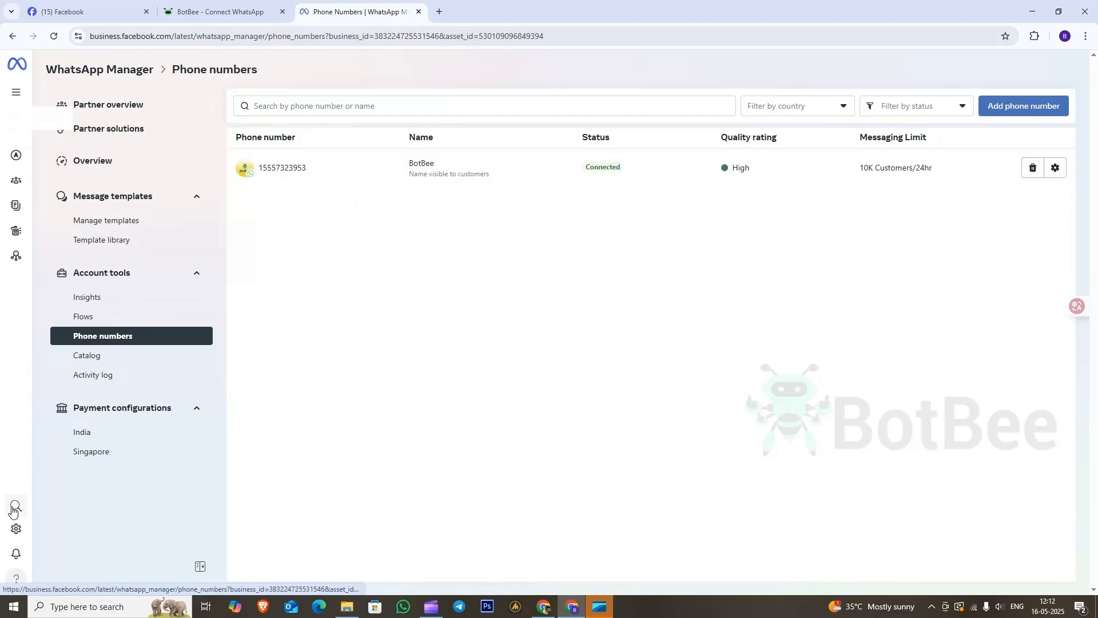
Open Bot Test's WhatsApp connection request from the Meta Business Suite notifications.
left_click(15, 554)
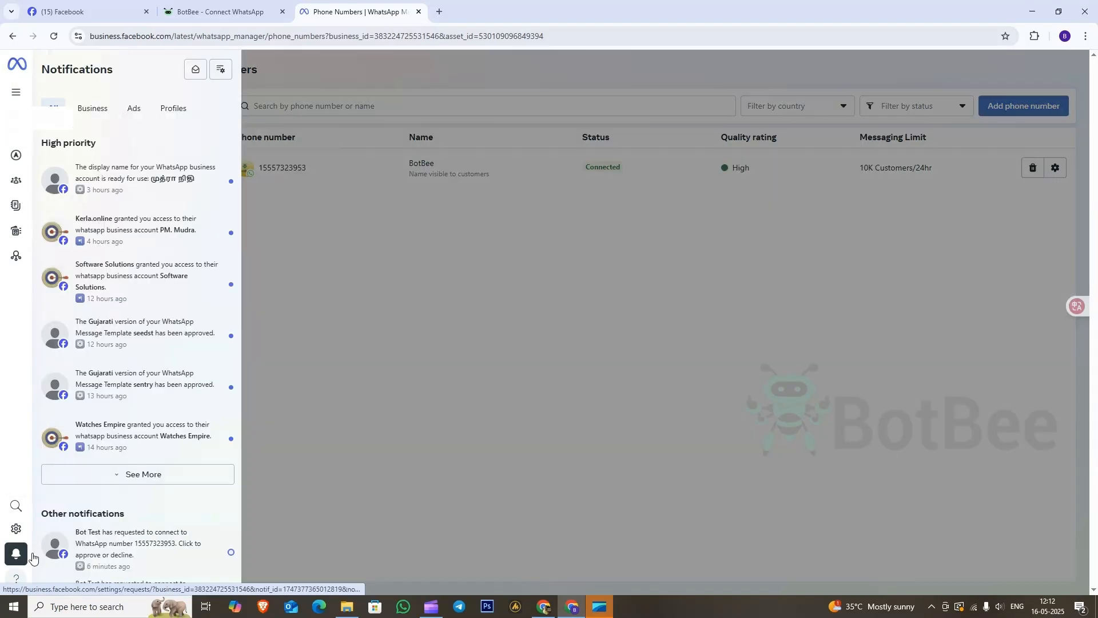
scroll("down", 3)
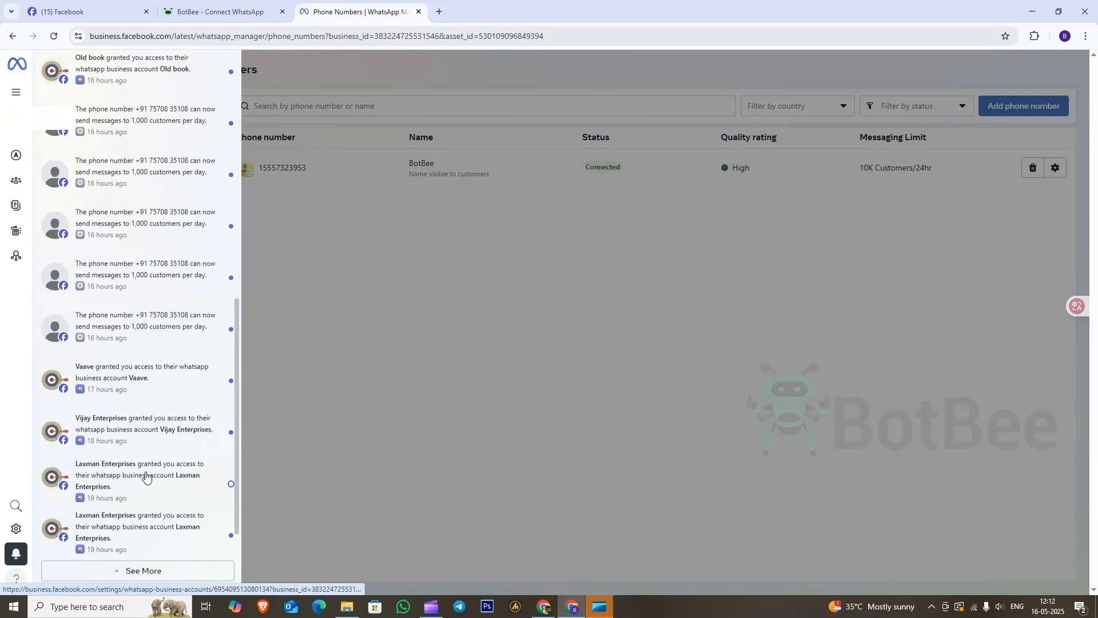
scroll("down", 3)
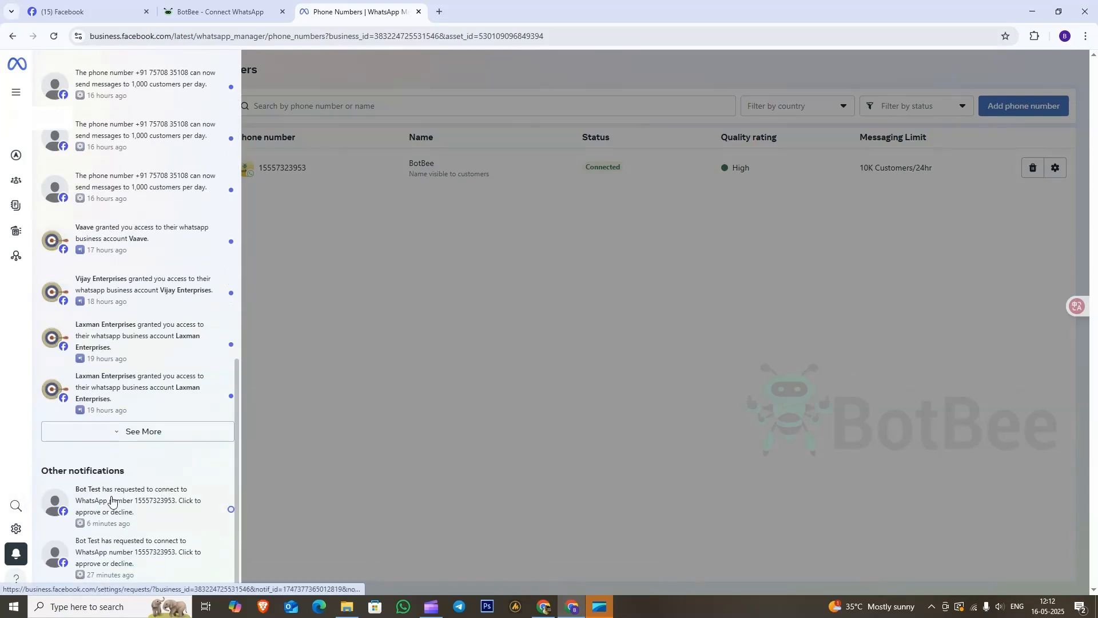
mouse_move(128, 508)
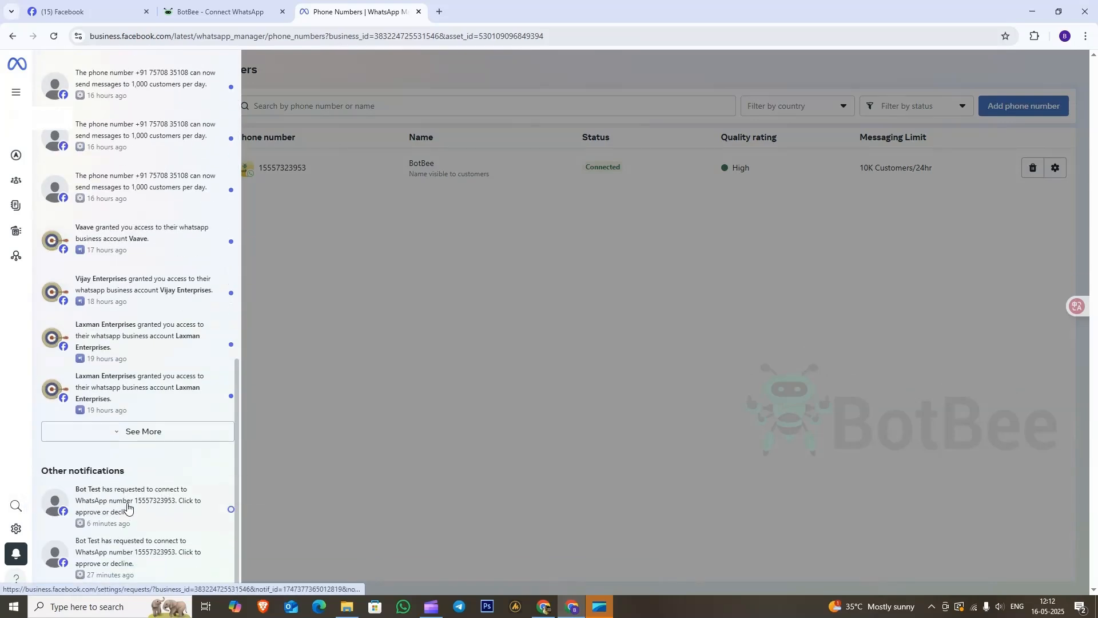
left_click(138, 499)
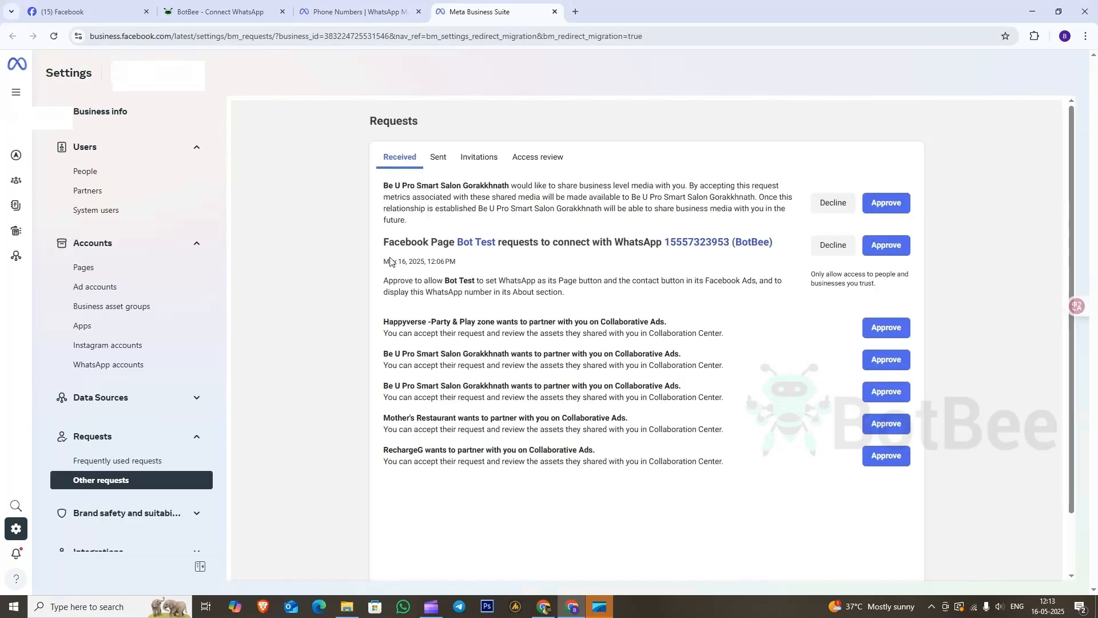
mouse_move(475, 242)
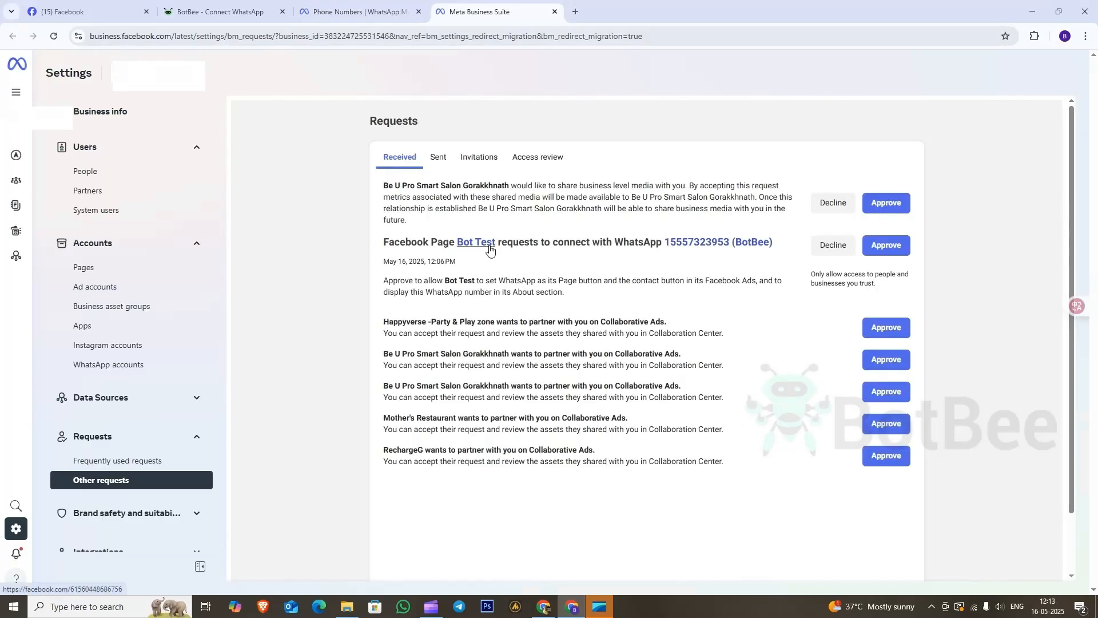
mouse_move(608, 254)
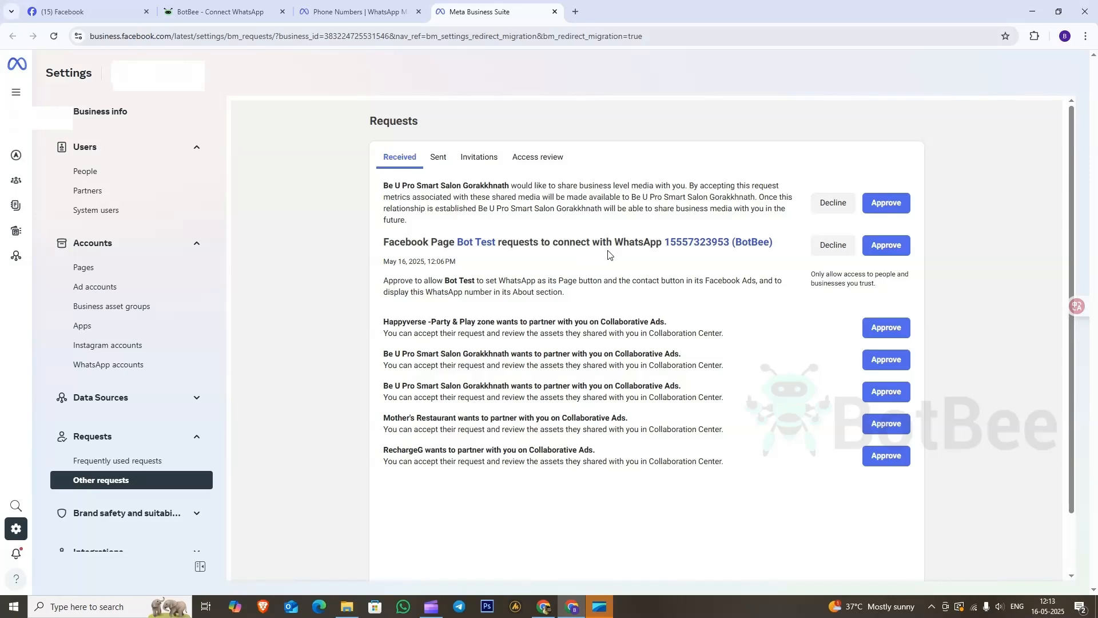
left_click(885, 244)
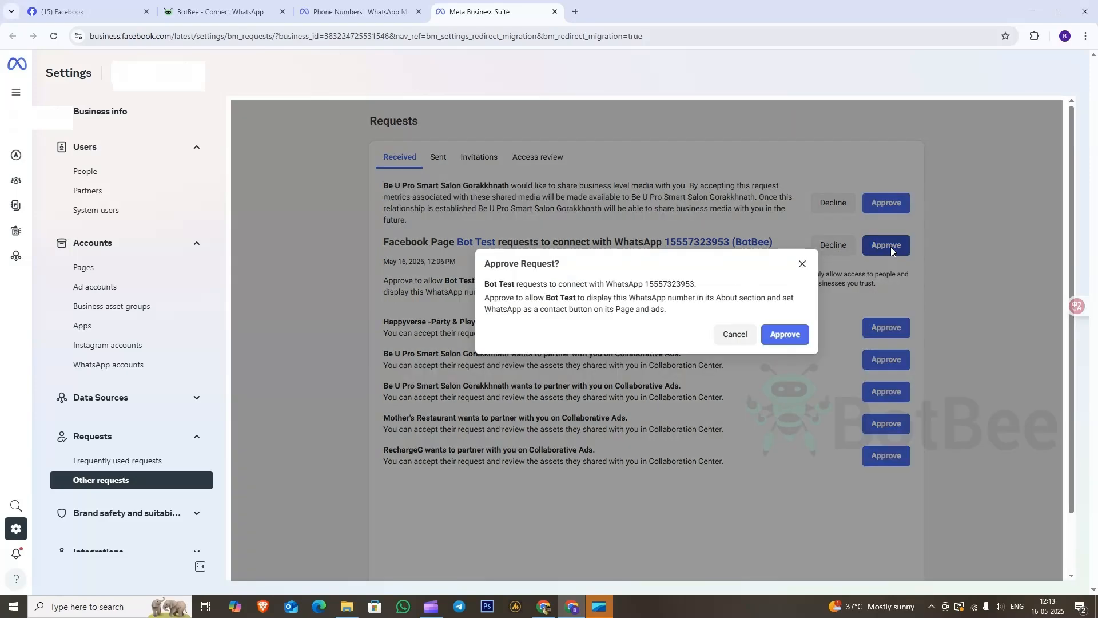
left_click(784, 334)
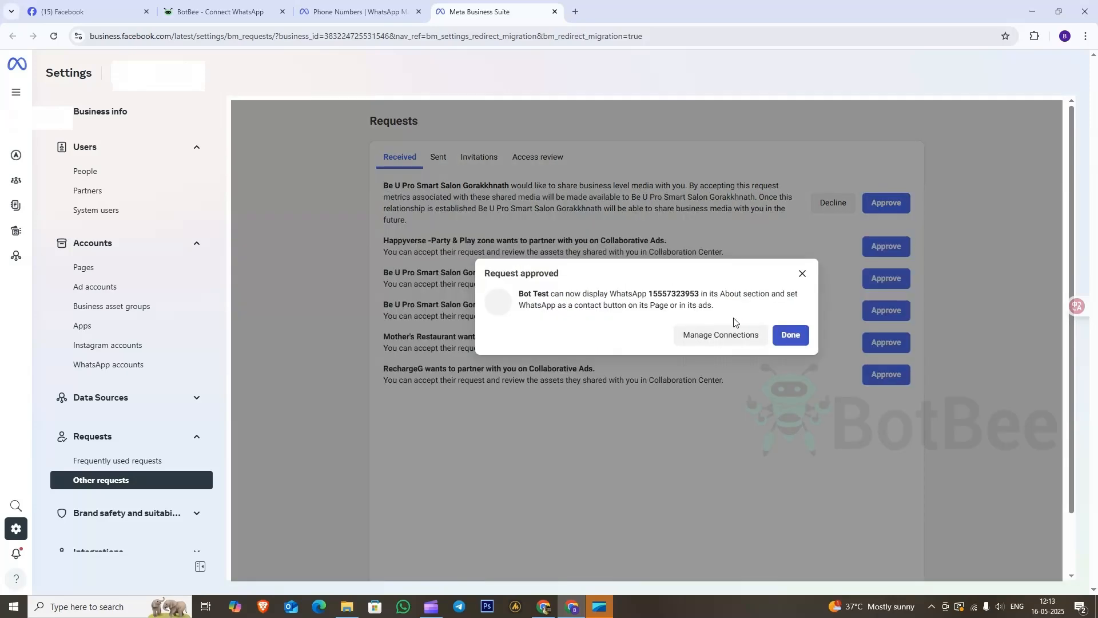
left_click(789, 334)
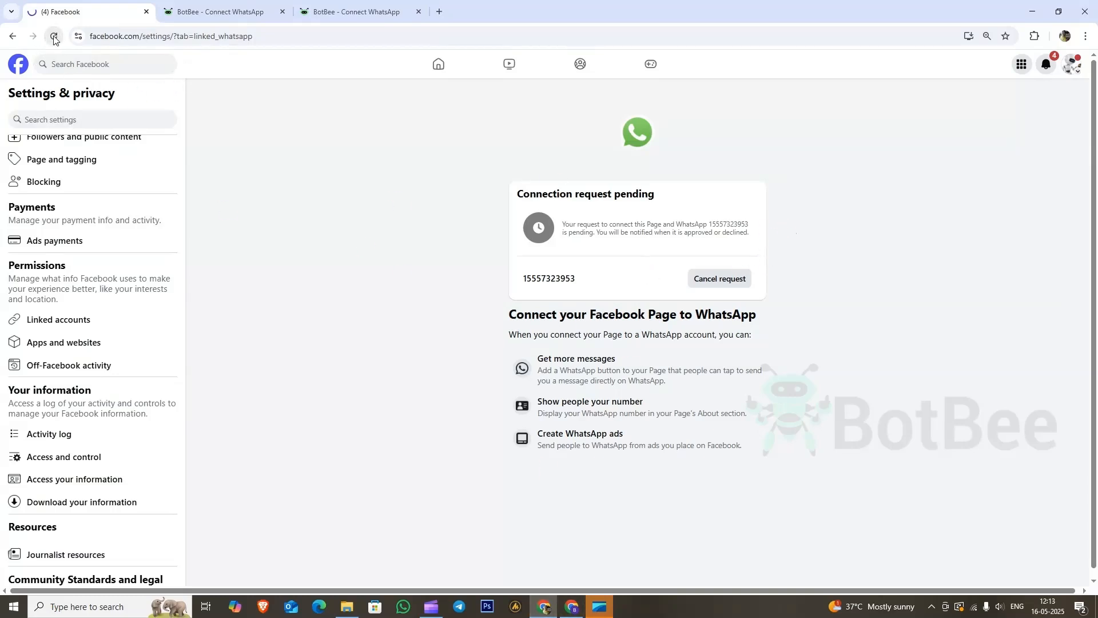
Reload Facebook's linked WhatsApp settings page for Bot Test.
left_click(53, 36)
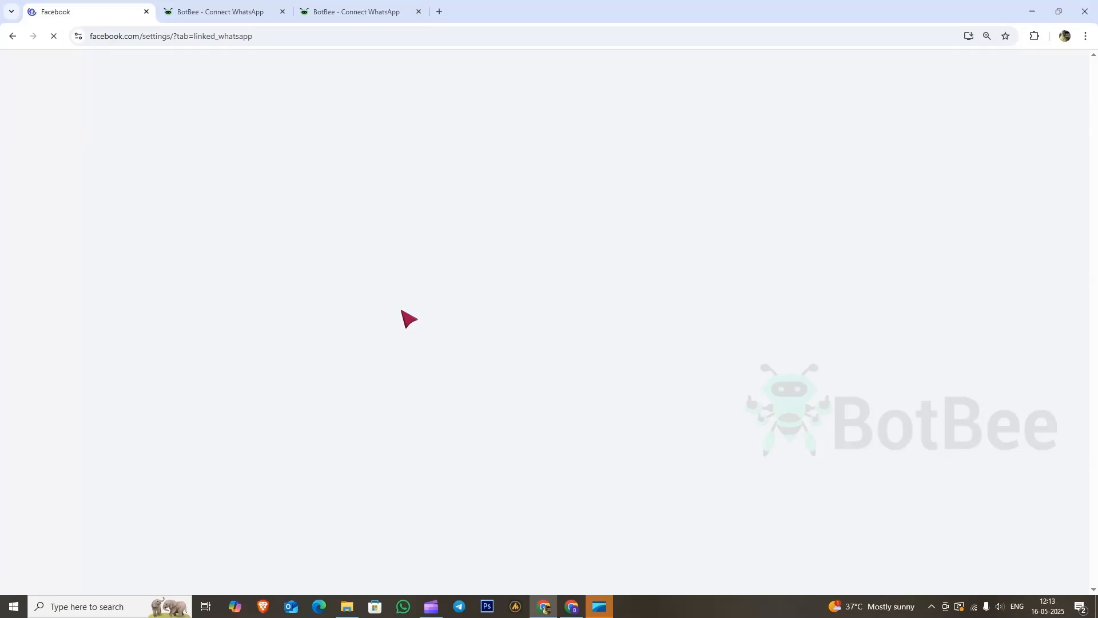